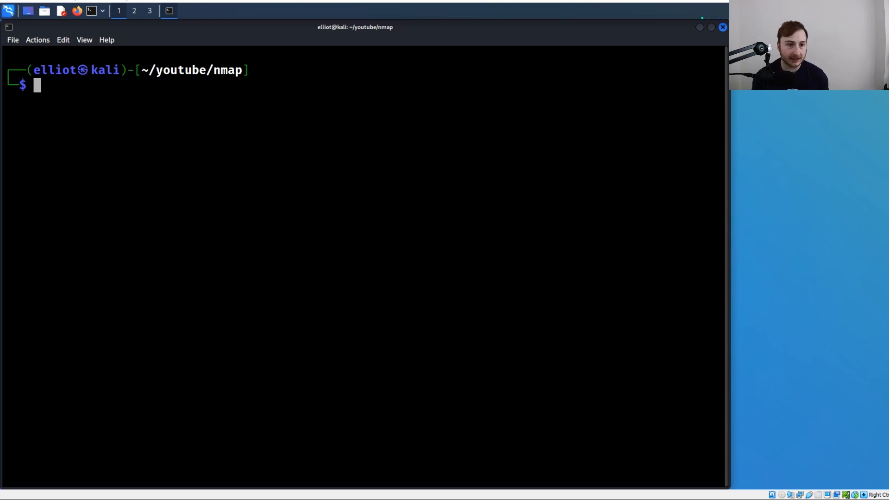
mouse_move(55, 122)
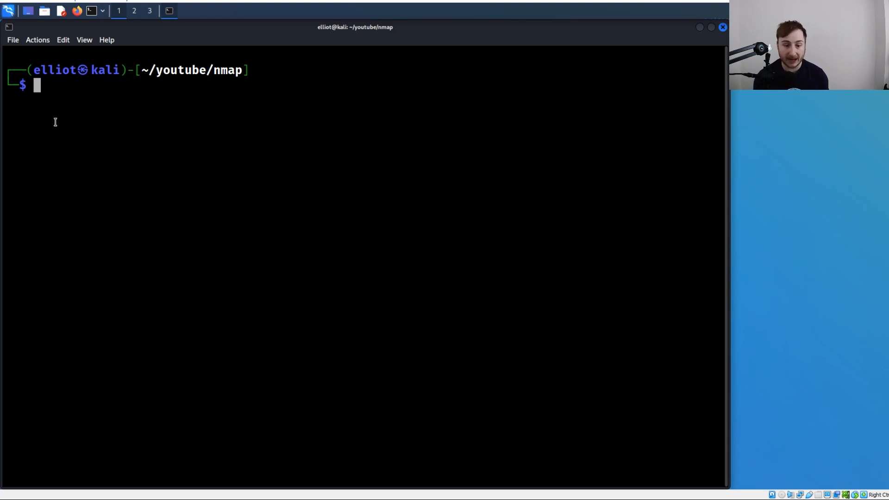
Step: Show nmap's help output with nmap -h and scroll through its options
text(nmap -)
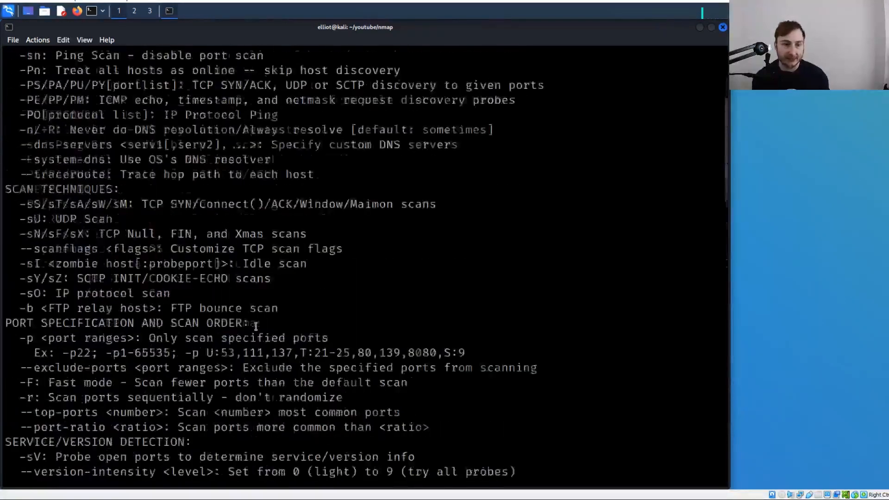
scroll(up, 3)
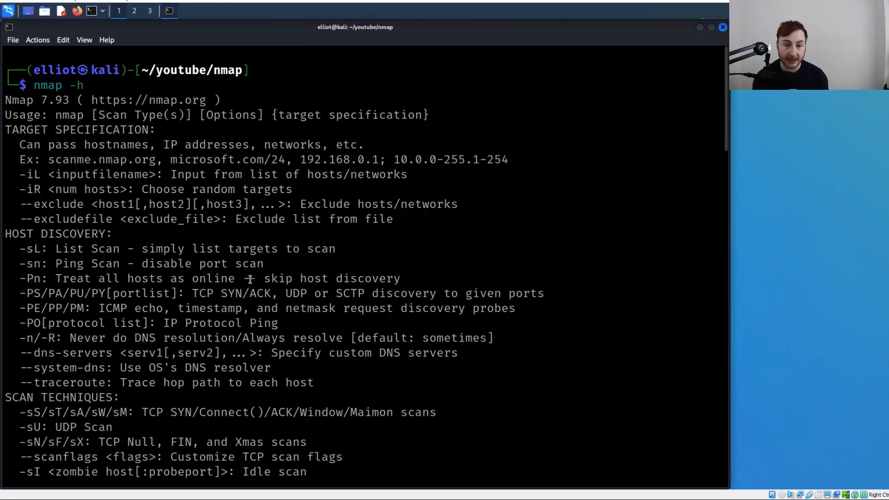
mouse_move(139, 358)
text(man )
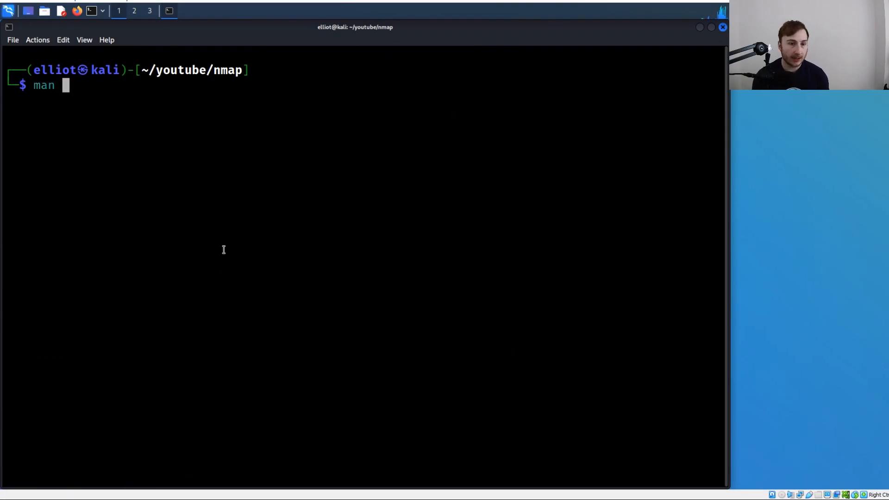
Step: Read the description in the nmap manual page, then quit the pager
text(nmap)
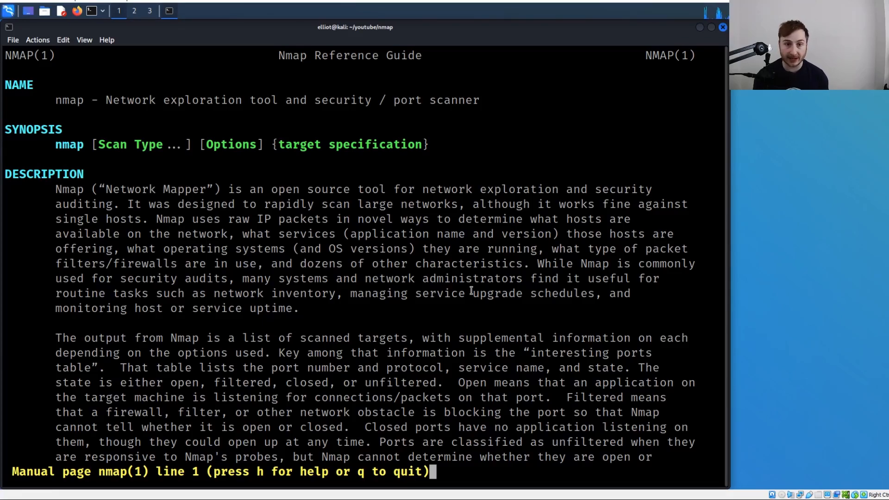
scroll(down, 3)
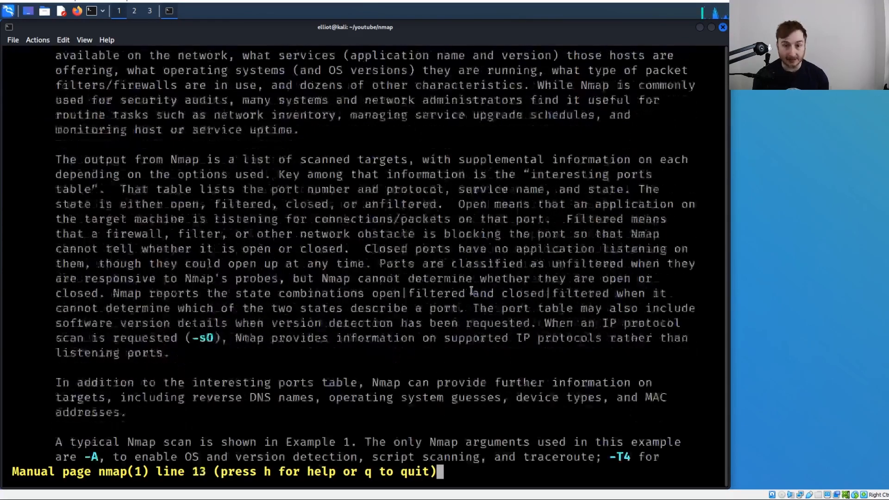
key(q)
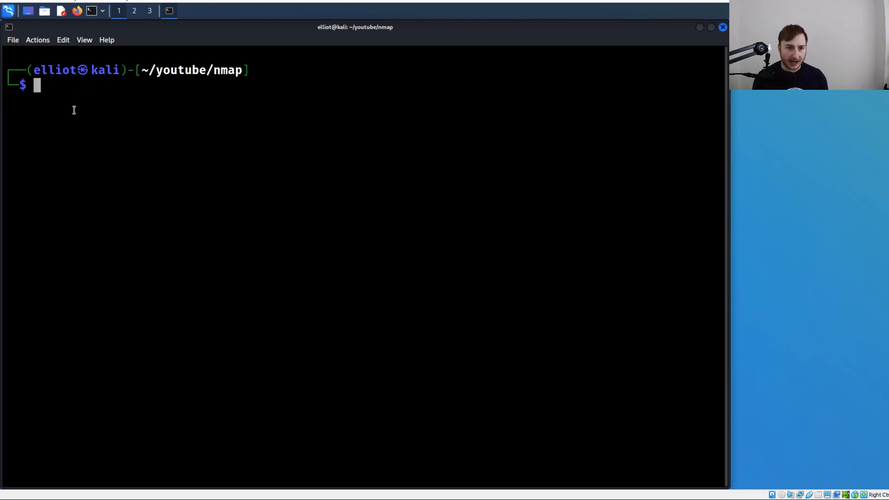
Step: Run a basic nmap scan of the single host 10.0.2.4
text(if)
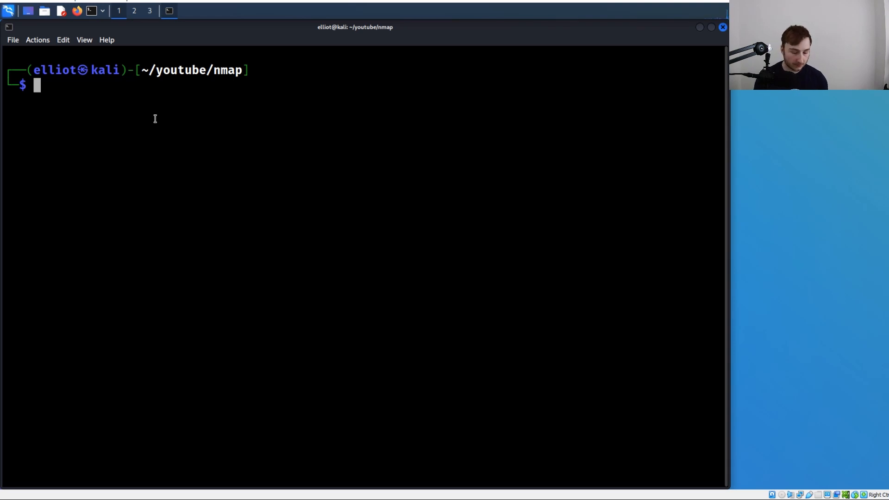
text(nmap)
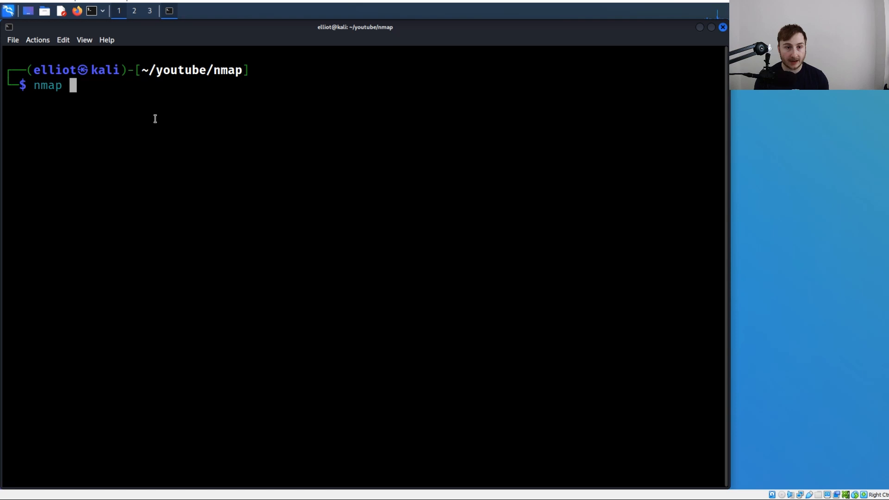
text(10.0.2.4)
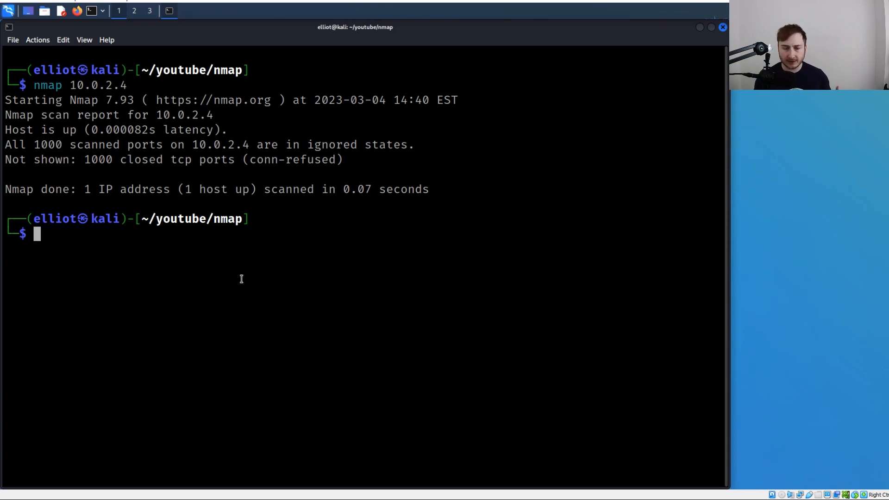
Step: Check the network interface's netmask with ifconfig
text(if)
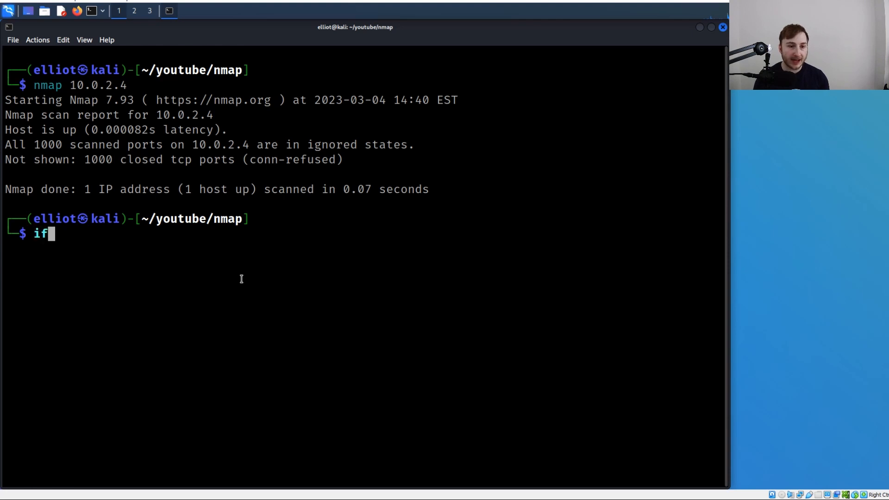
text(config)
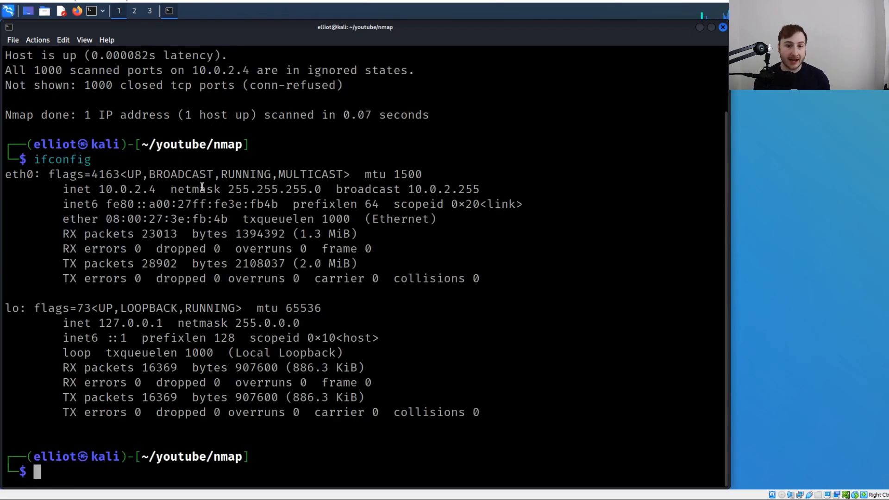
double_click(273, 189)
text(ifconfig)
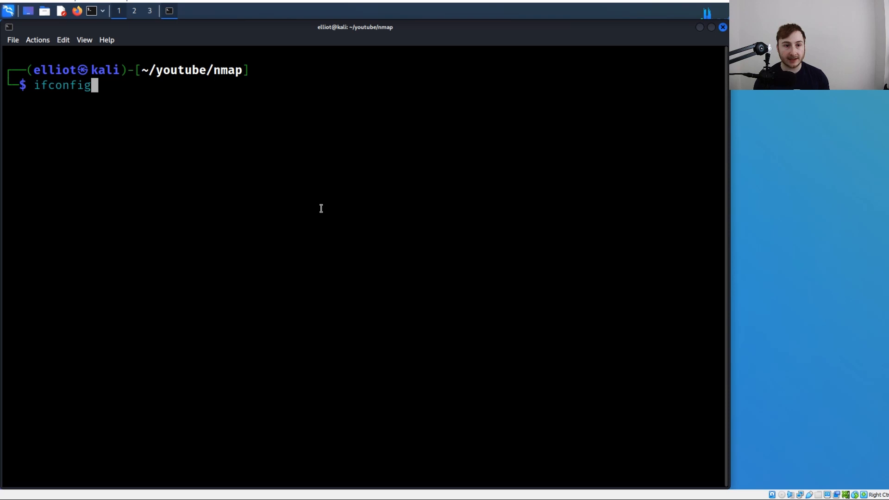
Step: Scan the 10.0.2.0/24 subnet and review the results for 256 addresses
text(nmap 10.0.2.4)
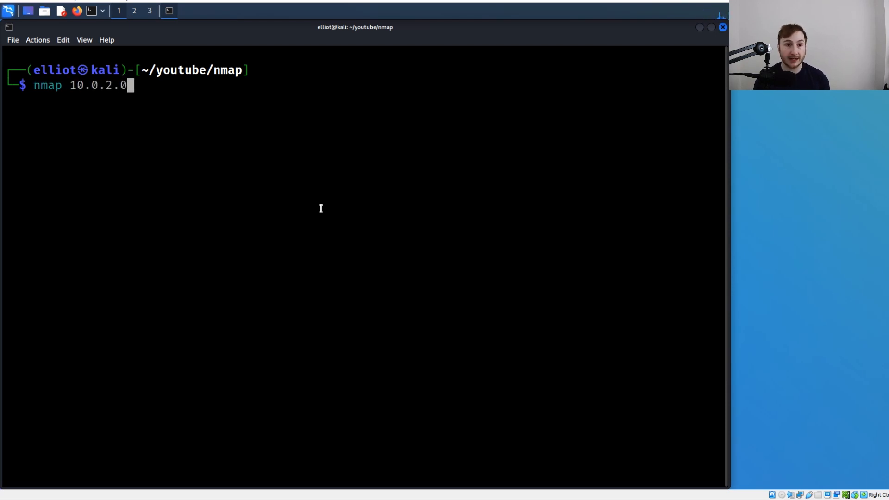
text(/)
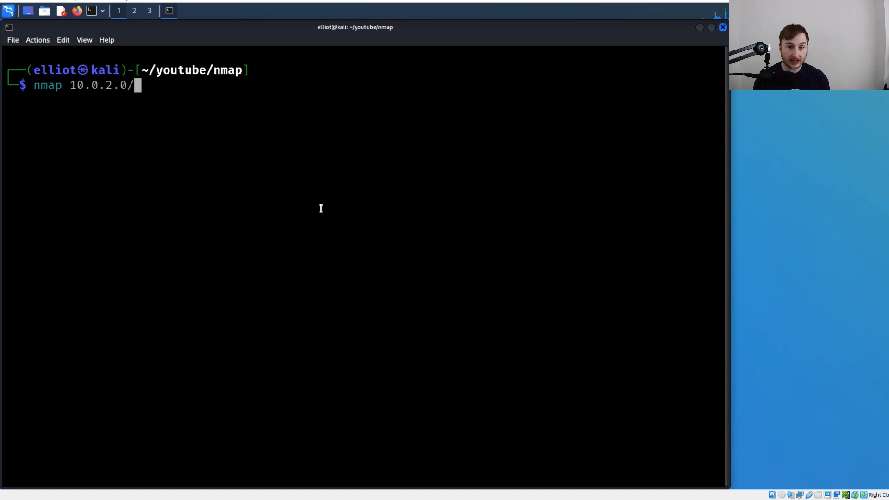
text(24)
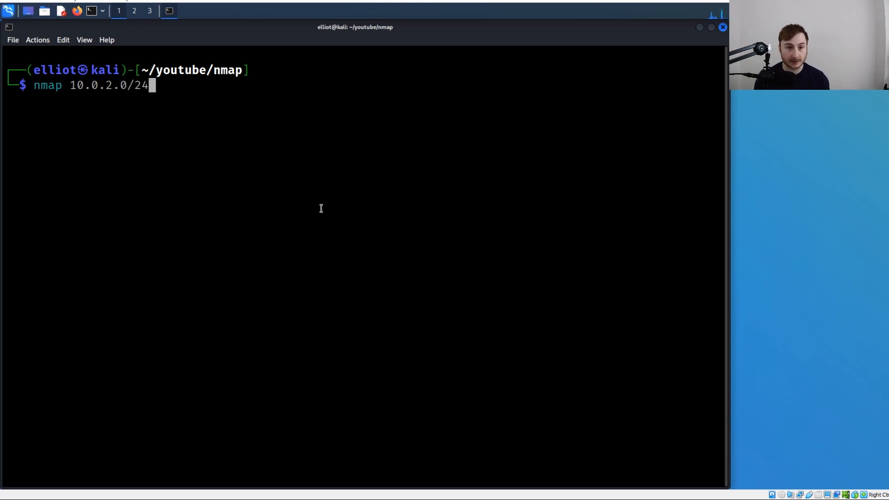
key(Return)
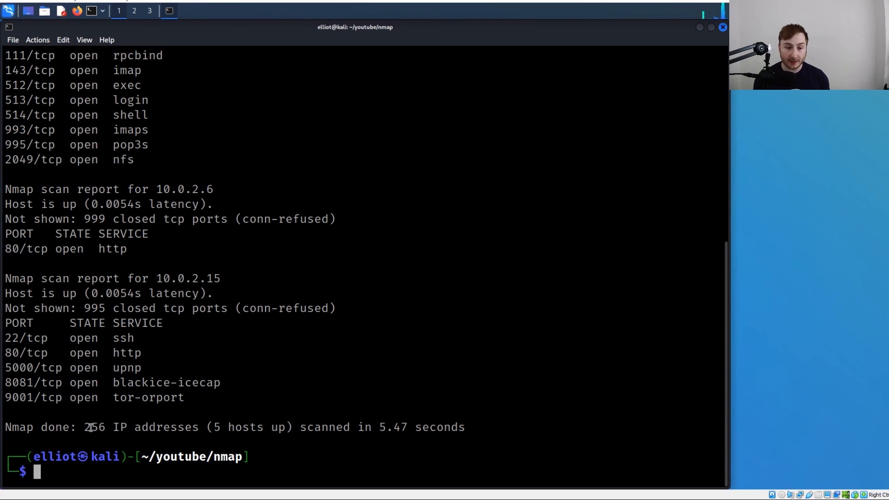
drag(83, 427, 201, 427)
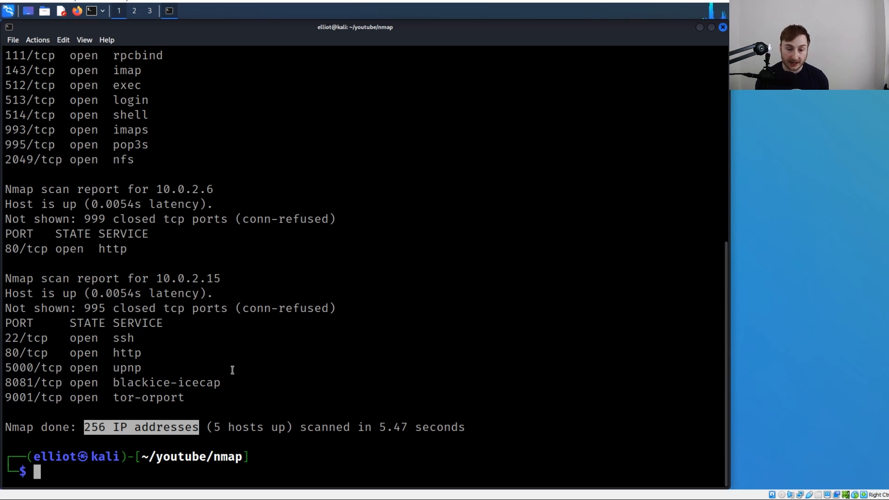
mouse_move(221, 409)
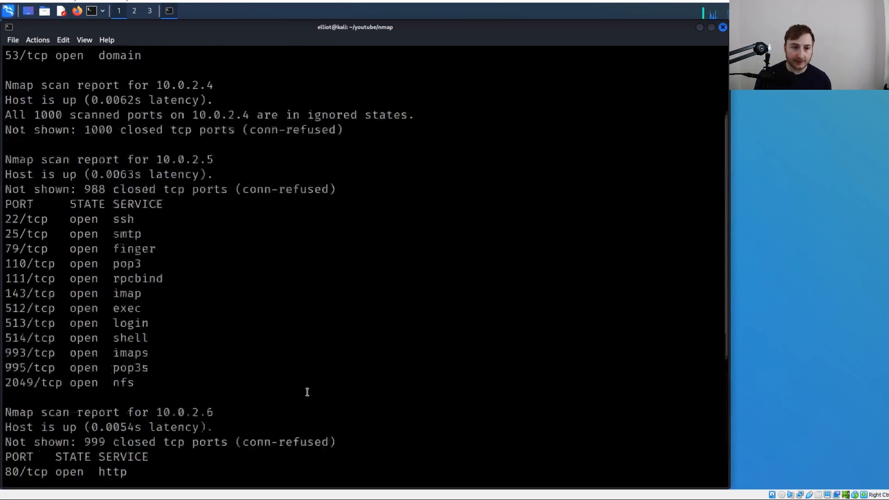
mouse_move(213, 323)
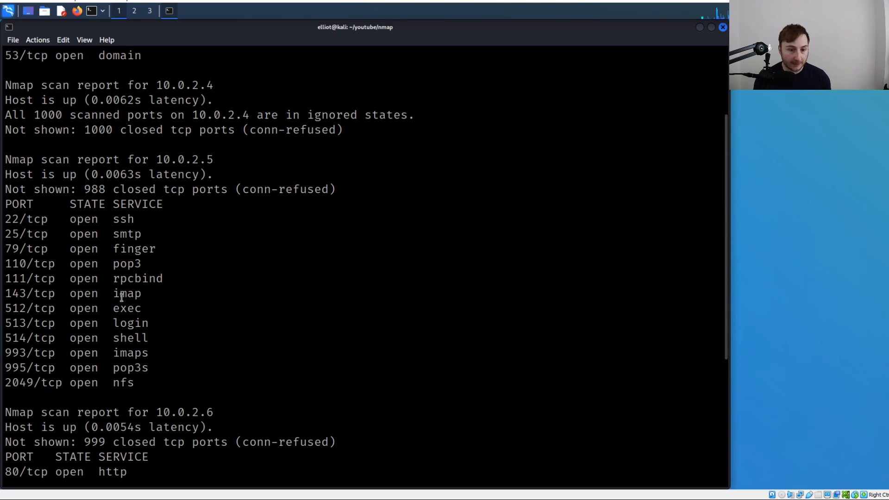
scroll(down, 3)
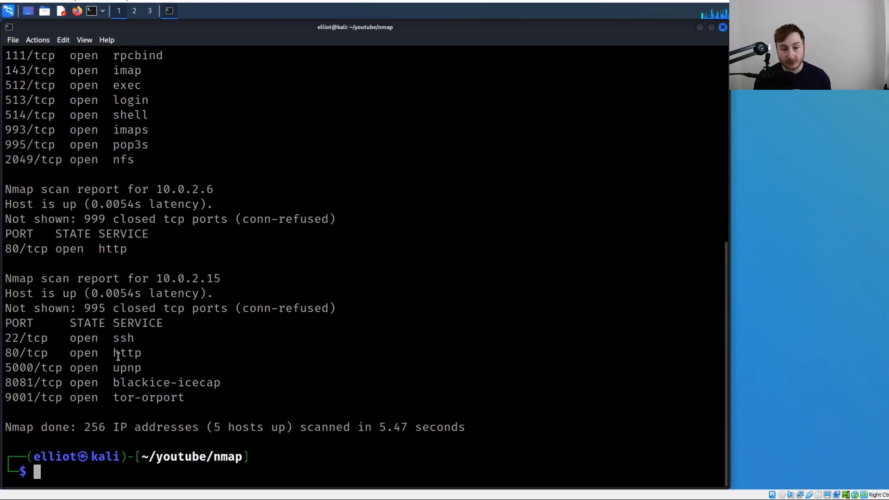
double_click(11, 353)
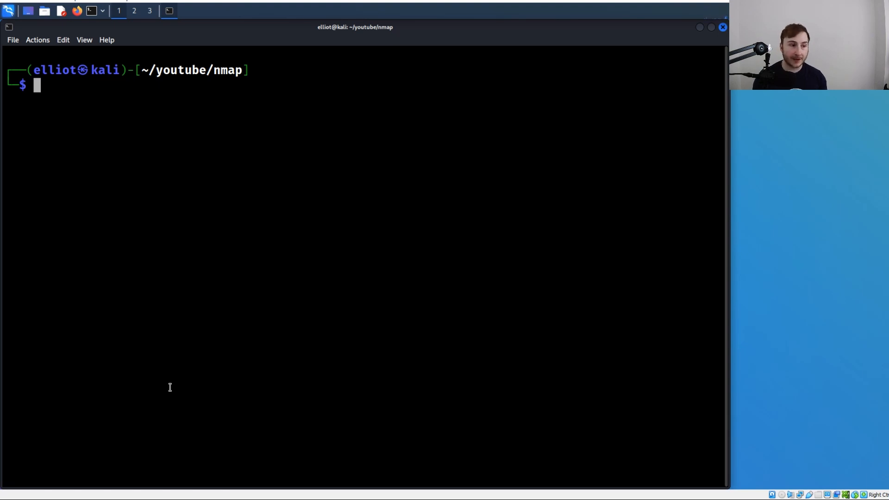
Step: Edit the recalled command and scan the address range 10.0.2.1-13
text(nmap 10.0.2.0/24)
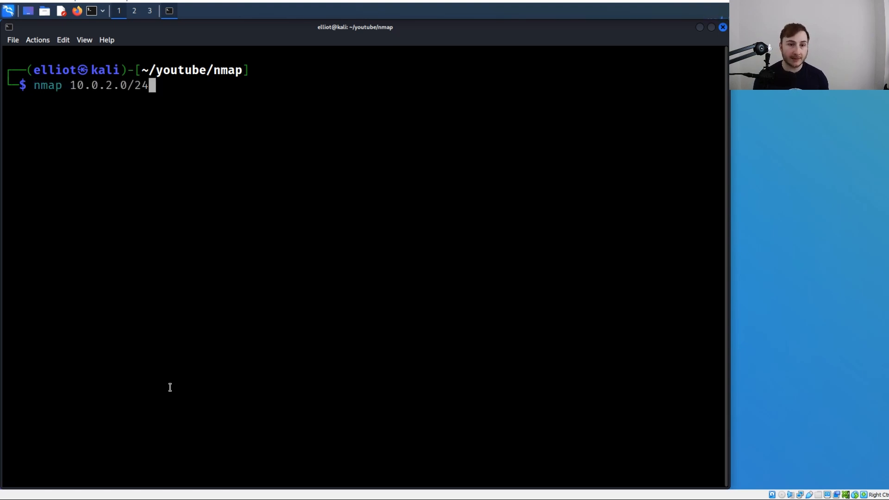
key(BackSpace)
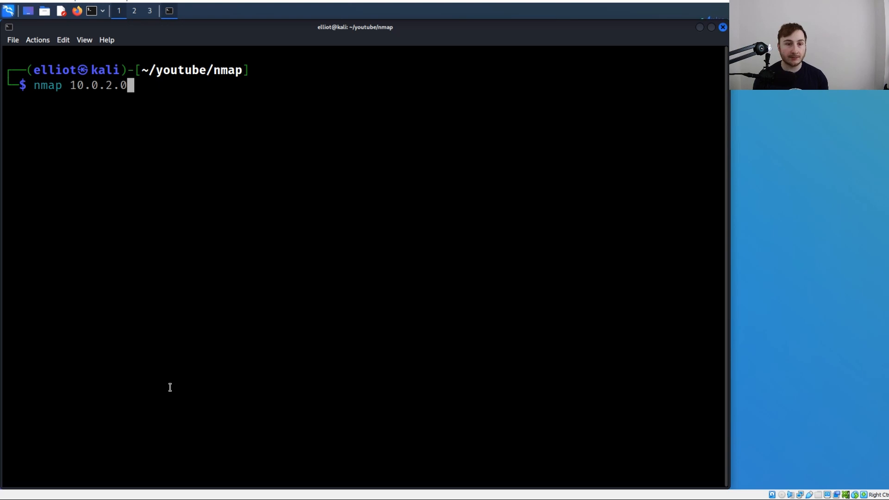
text(1)
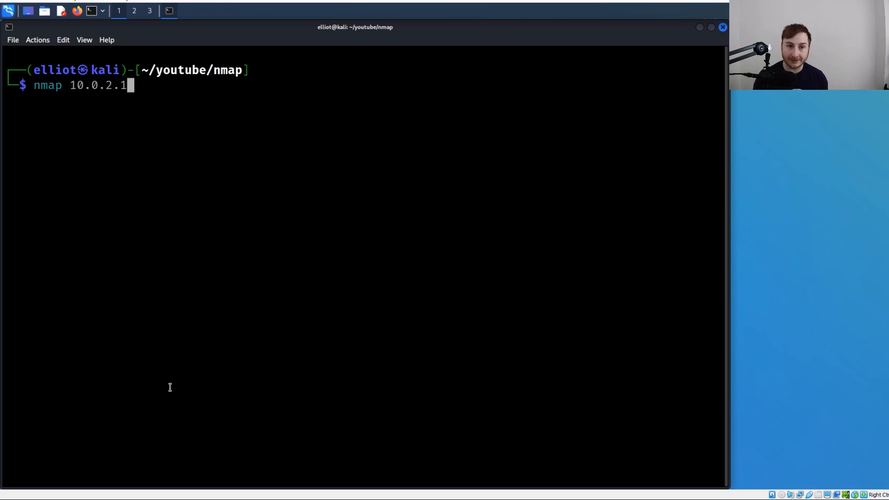
text(-13)
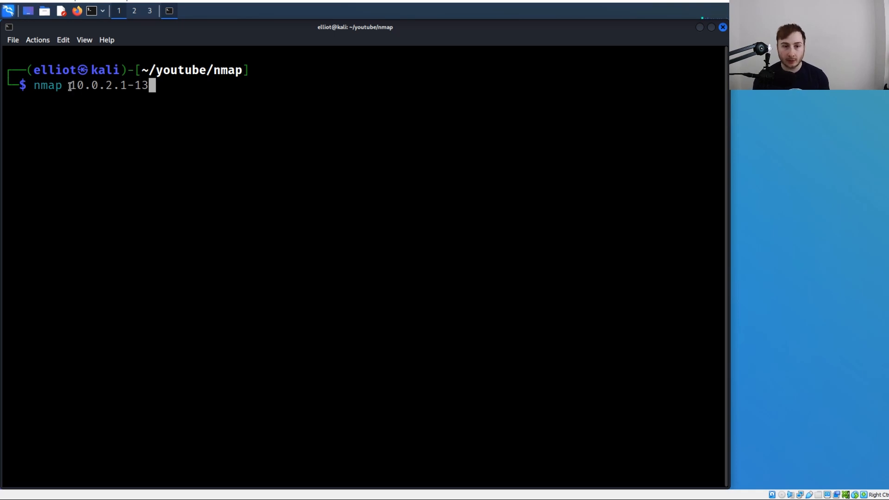
drag(69, 85, 128, 85)
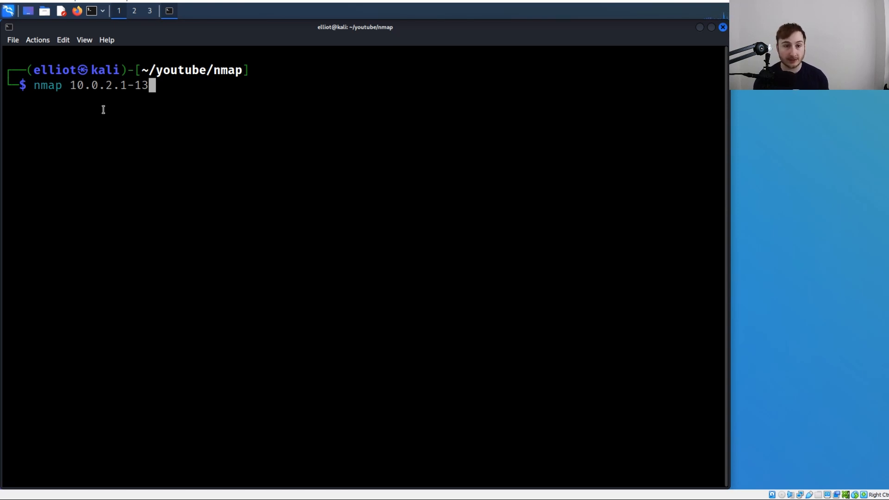
key(Return)
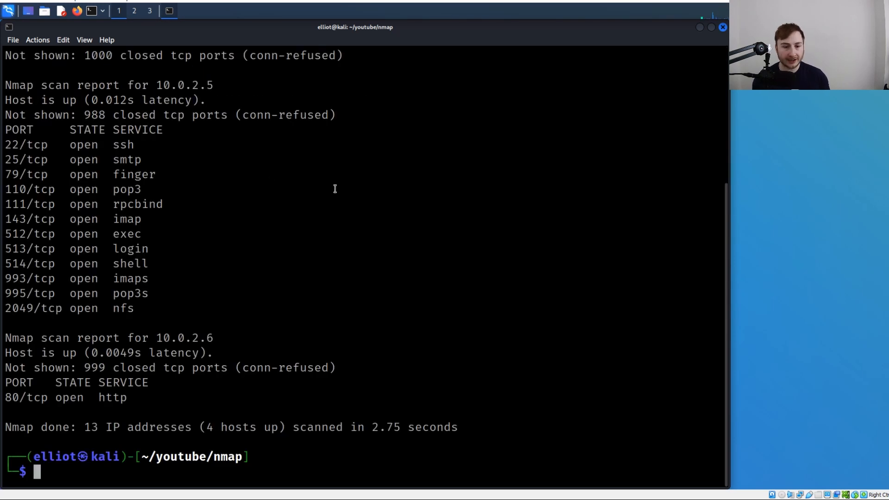
mouse_move(192, 368)
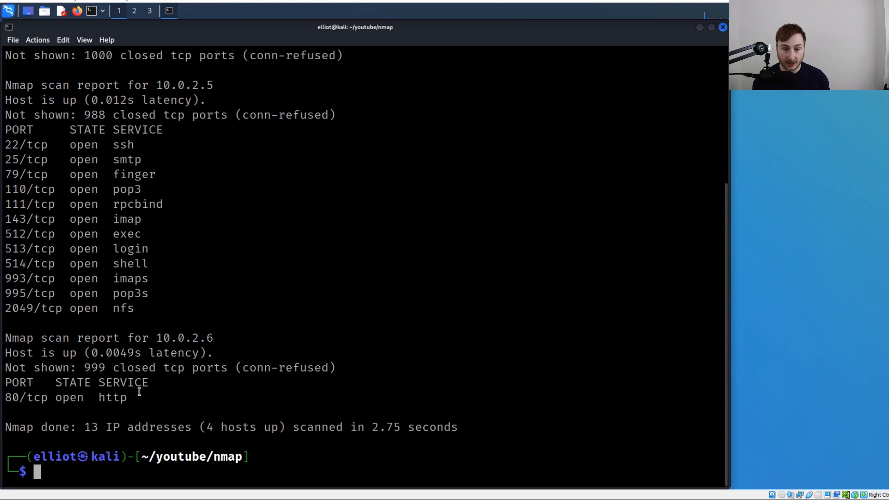
Step: Clear the screen and scan the domain scanme.nmap.org
key(ctrl+l)
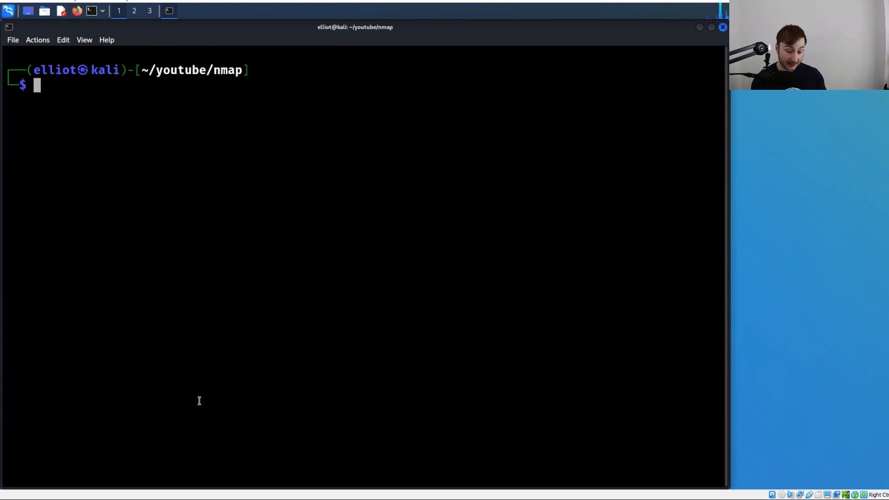
text(n)
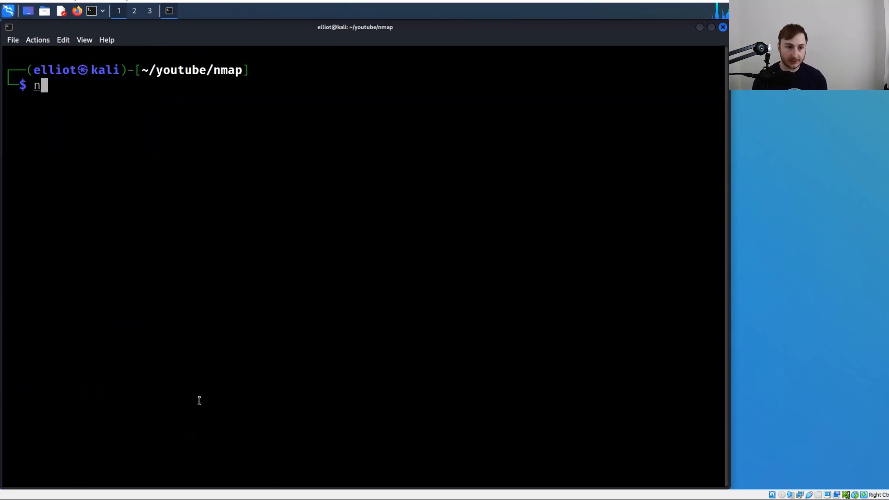
text(map scanme.)
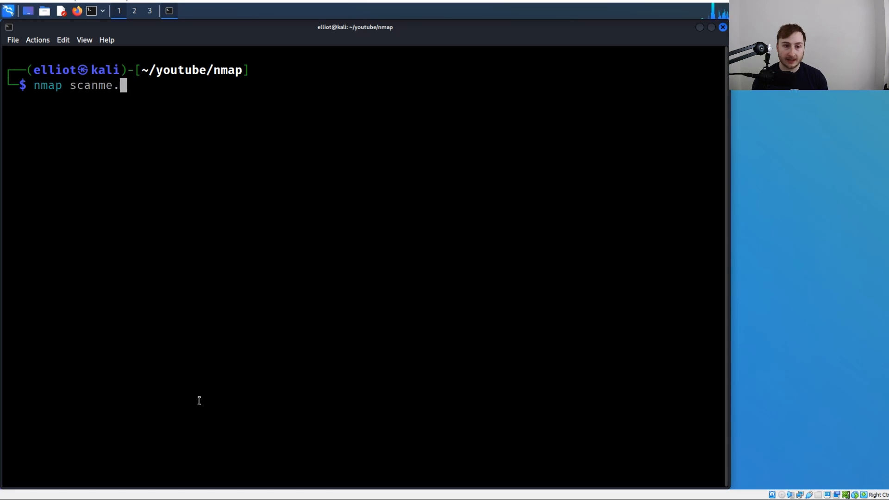
text(nmap.op)
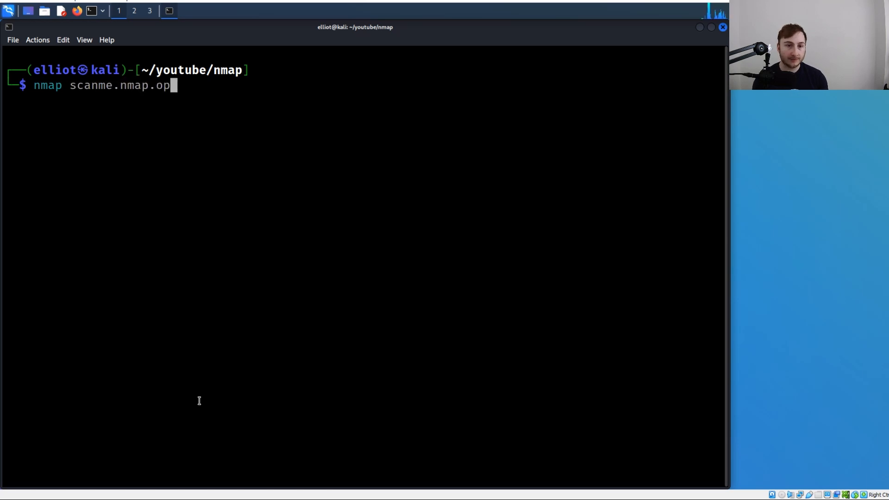
text(rg)
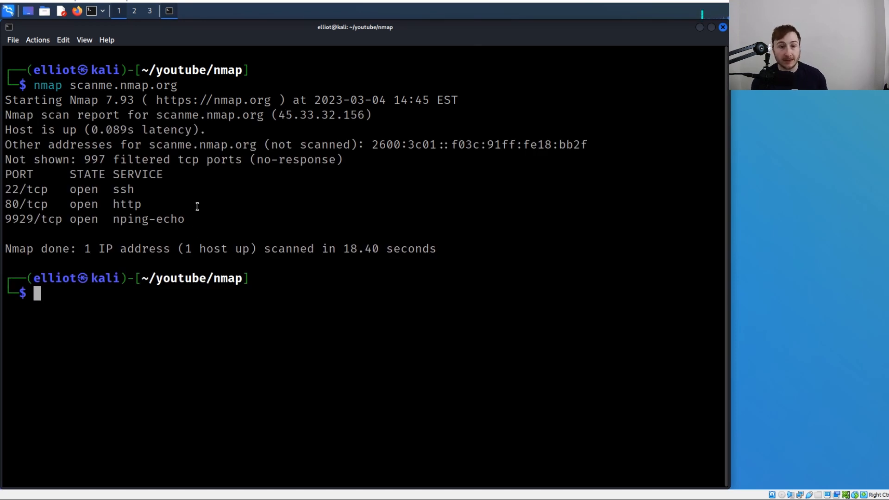
mouse_move(113, 249)
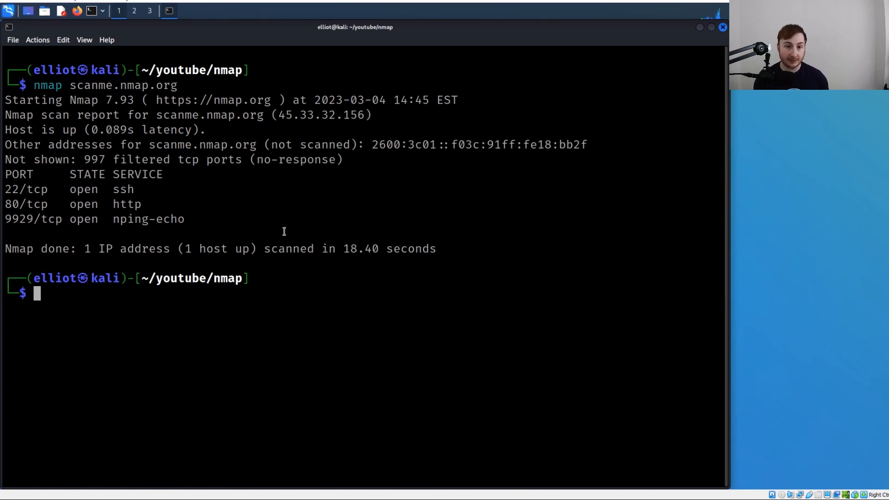
Step: Draft an nmap -iR 10 -p 22 random-hosts scan, then cancel it
key(ctrl+l)
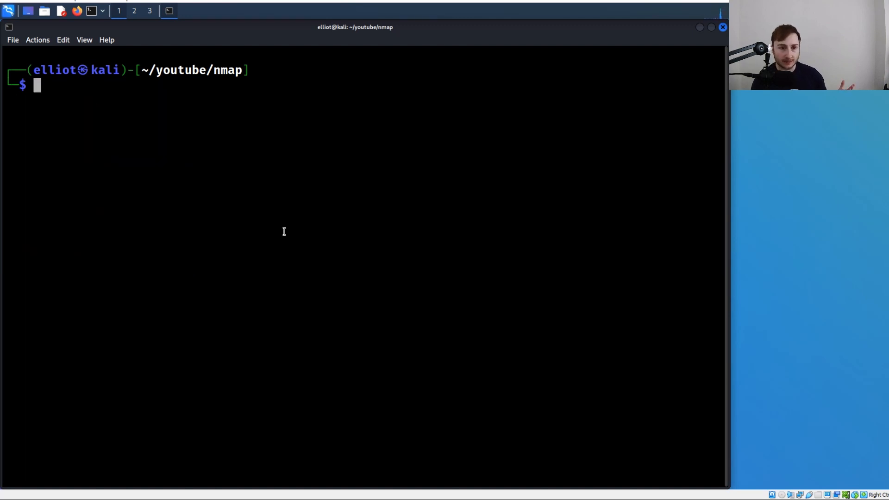
text(nmap -iR)
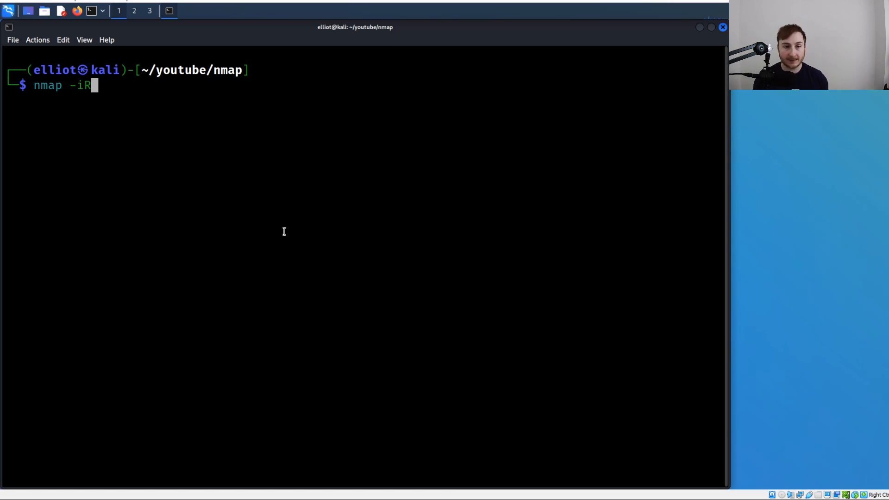
text(10 -)
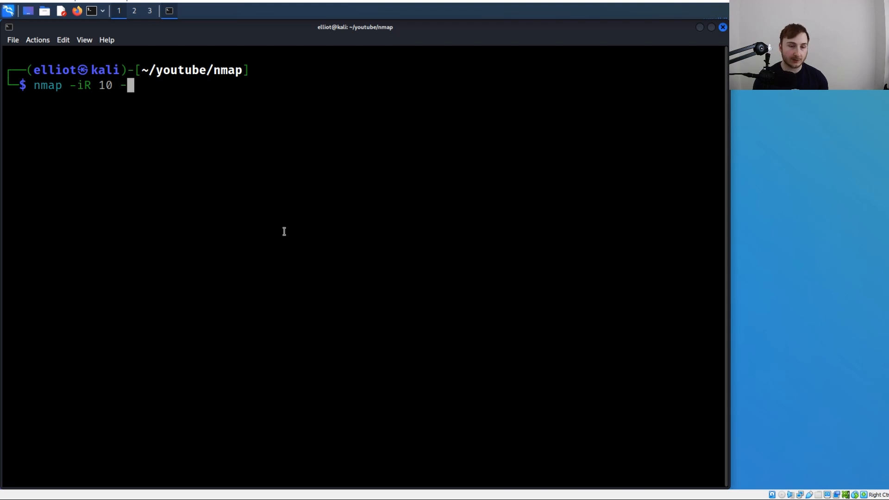
text(p 22)
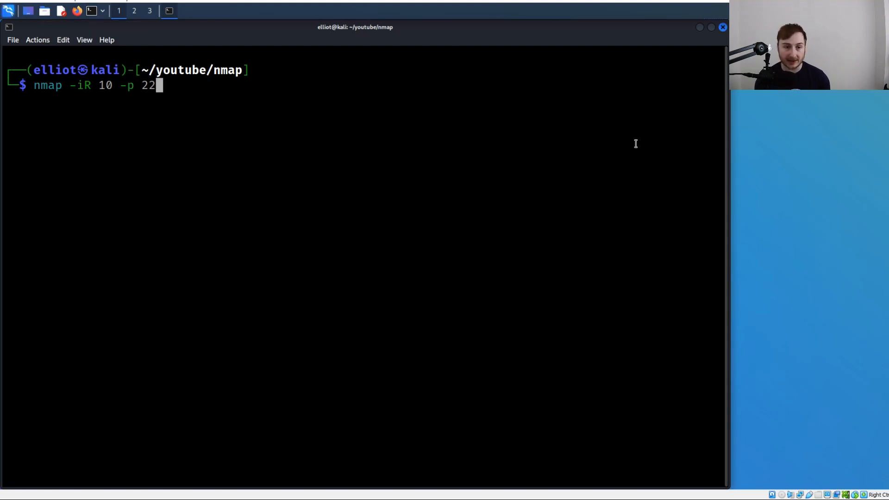
key(BackSpace)
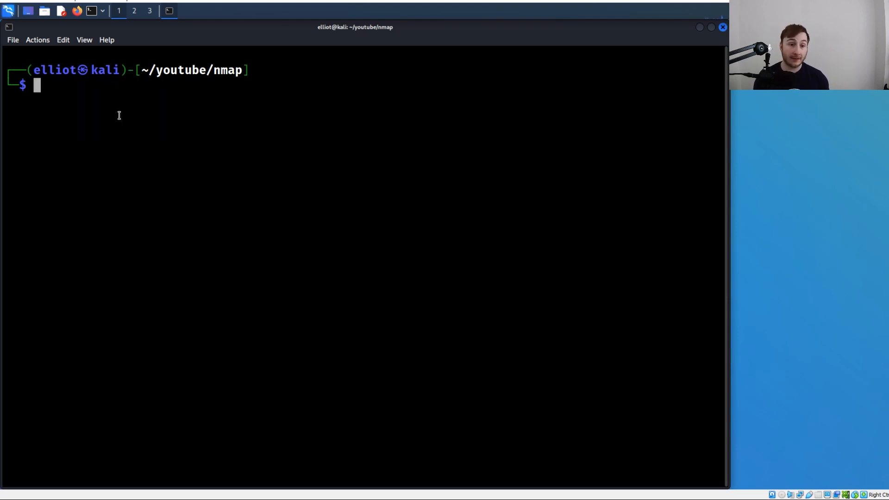
Step: Write targets.txt in vi with 10.0.2.7, 10.0.2.9, 10.0.2.5 and 10.0.2.15
text(vi)
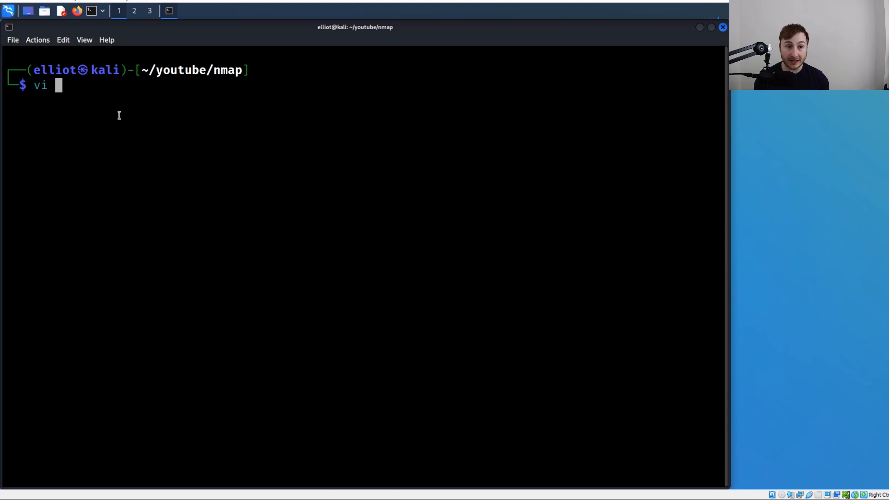
text(targets.t)
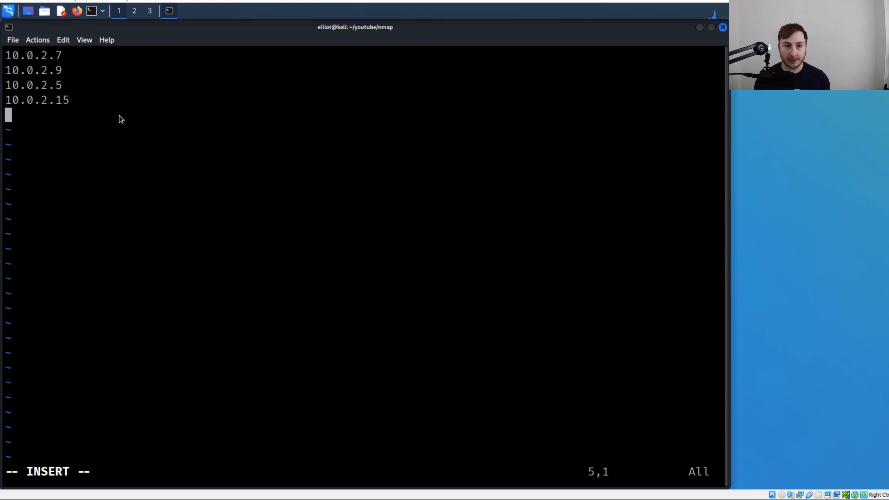
mouse_move(91, 117)
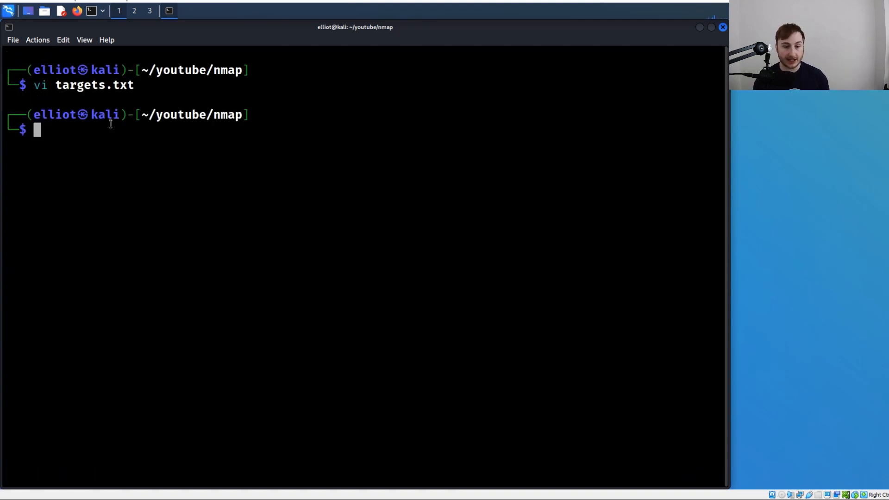
Step: Scan the hosts listed in targets.txt with nmap -iL and scroll the output
text(nmap -iL t)
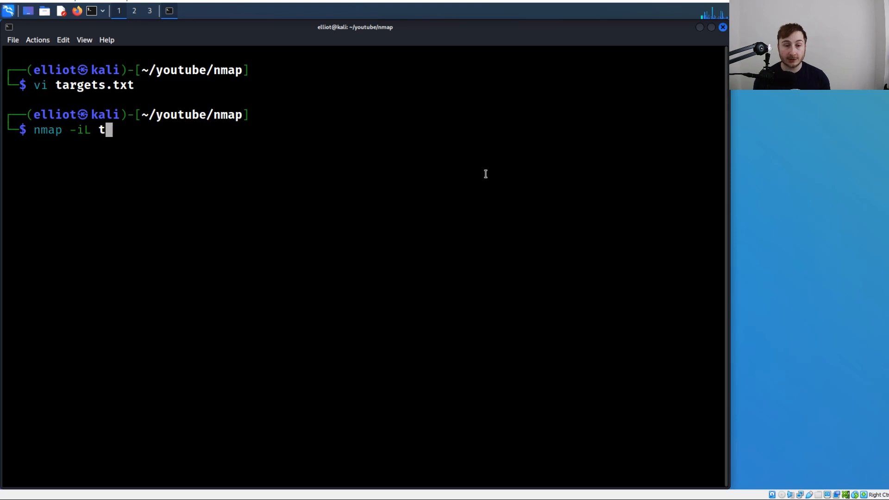
text(argets.txt)
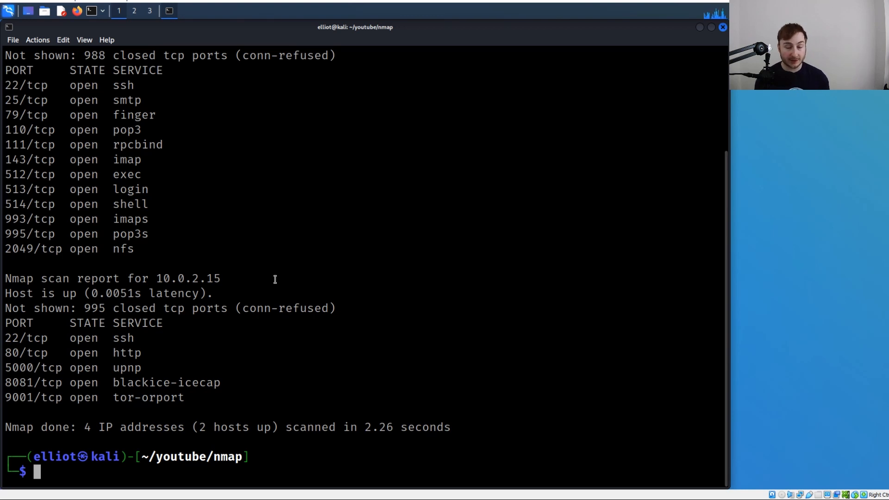
mouse_move(260, 291)
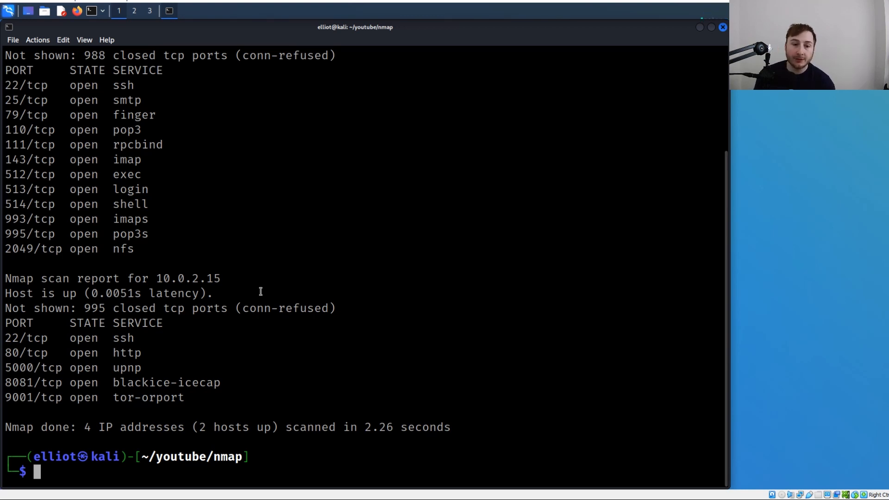
mouse_move(301, 311)
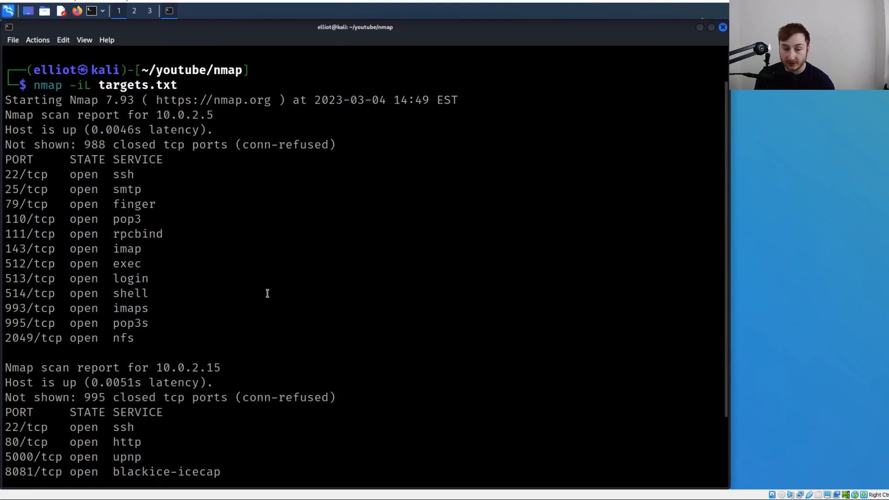
scroll(down, 3)
text(nmap)
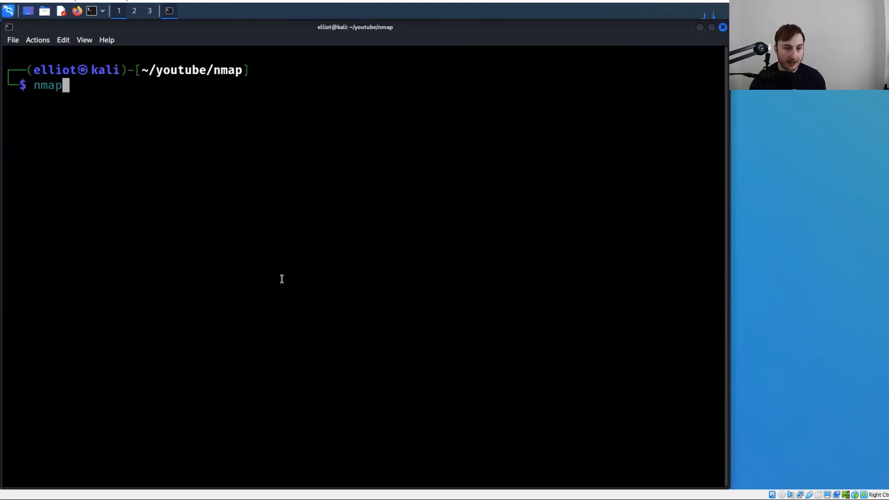
text(10.0.2.0/2)
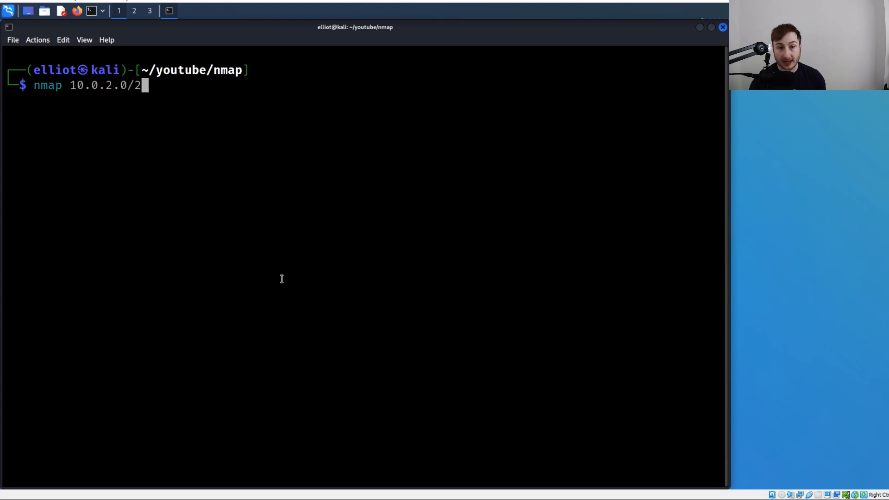
text(4 --ex)
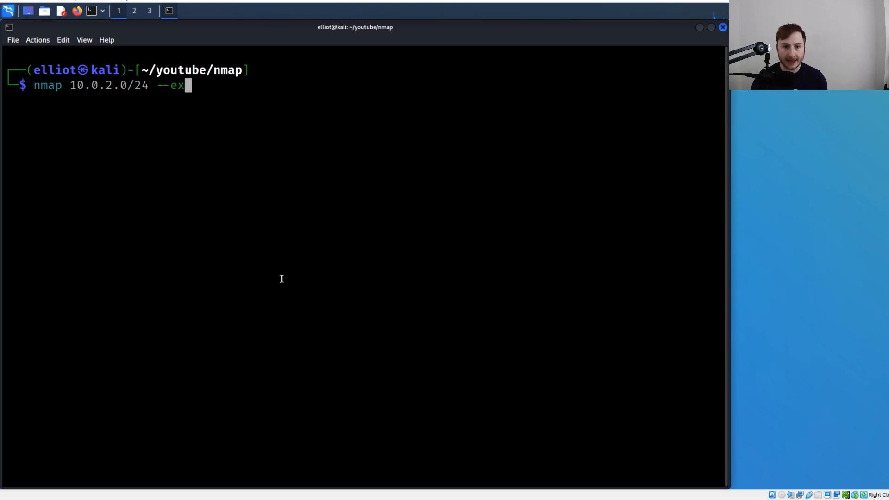
text(clude)
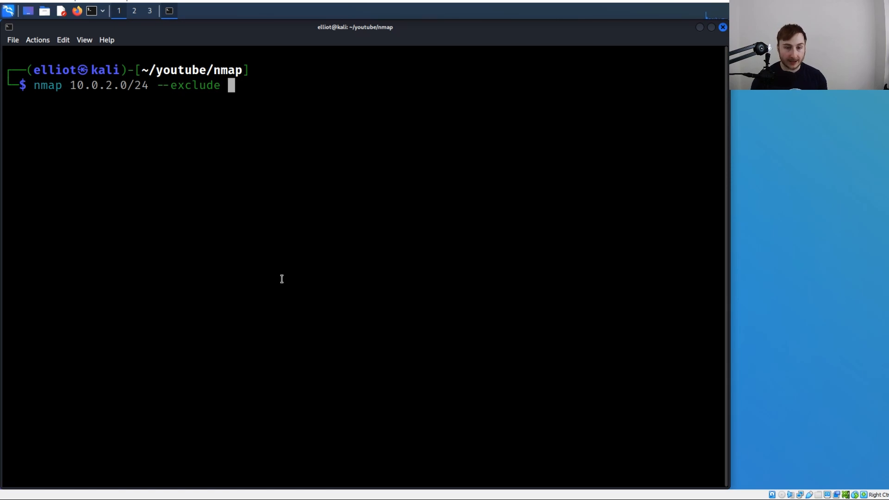
text(10.0.2.15)
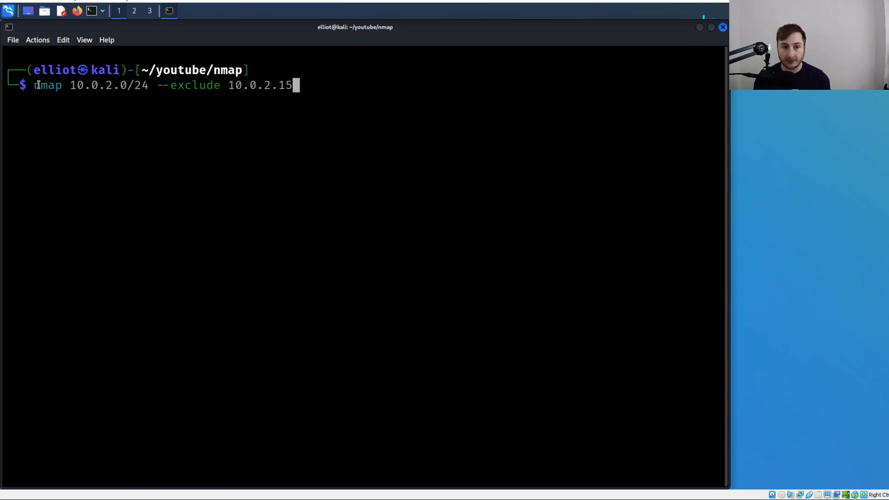
double_click(259, 85)
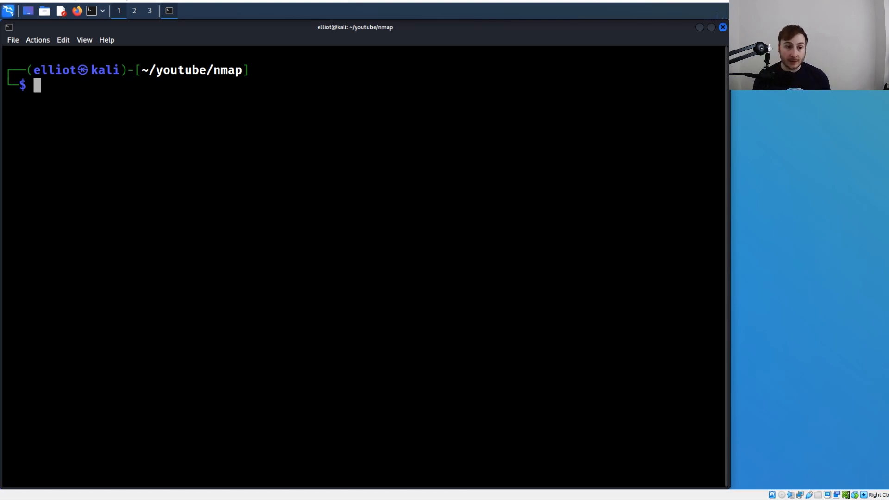
mouse_move(84, 104)
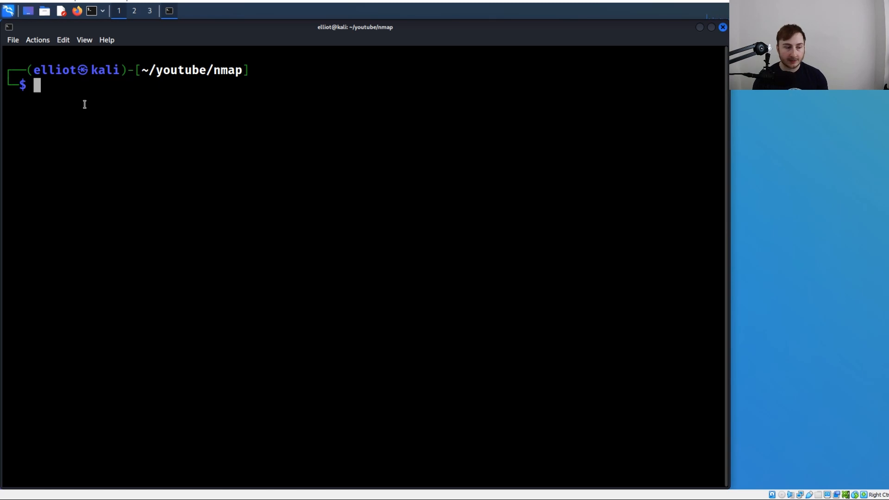
Step: Enter an nmap -6 scan of 2001:0db8:85a3:0000:0000:8a2e:0370:7334
text(nmap -)
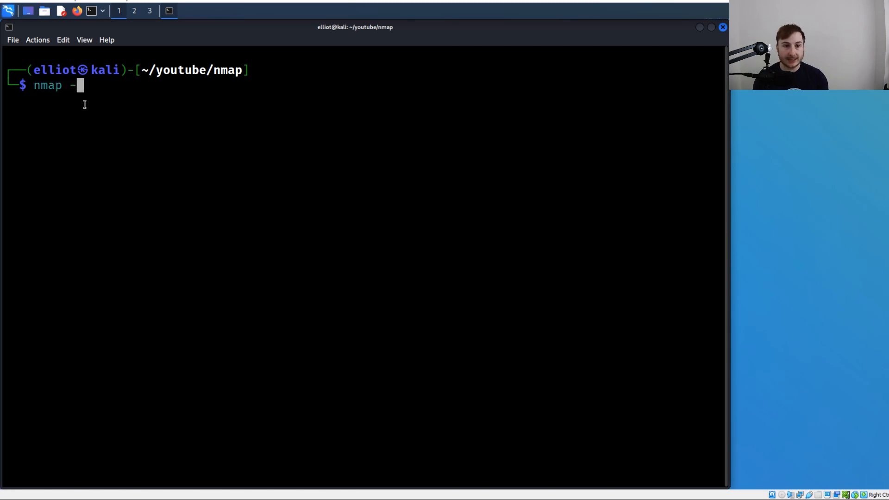
text(6)
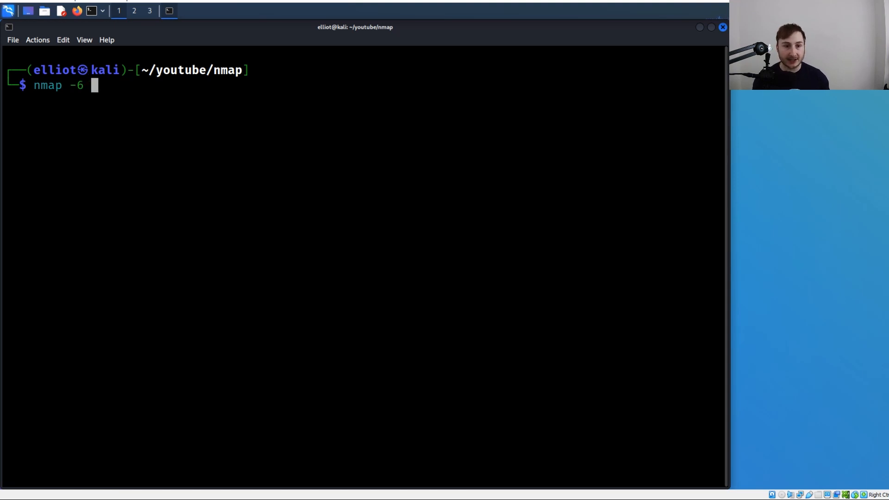
text(2001:0db8:85a3:0000:0000:8a2e:0370:7334)
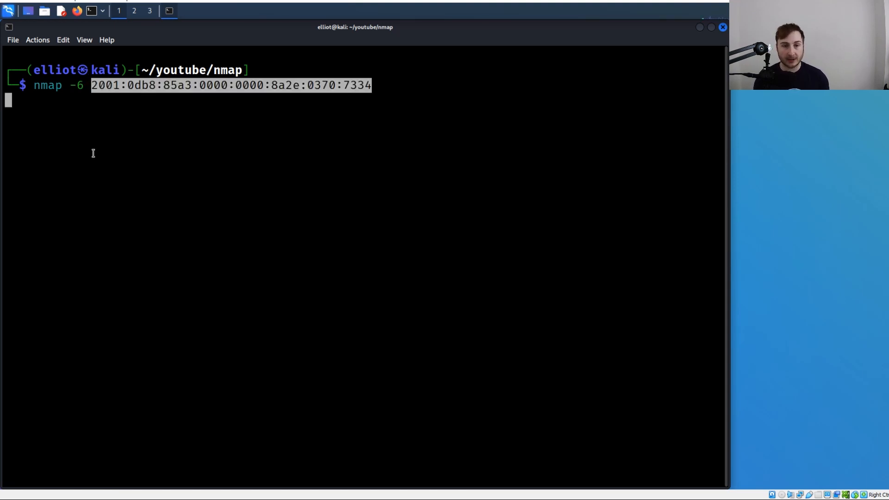